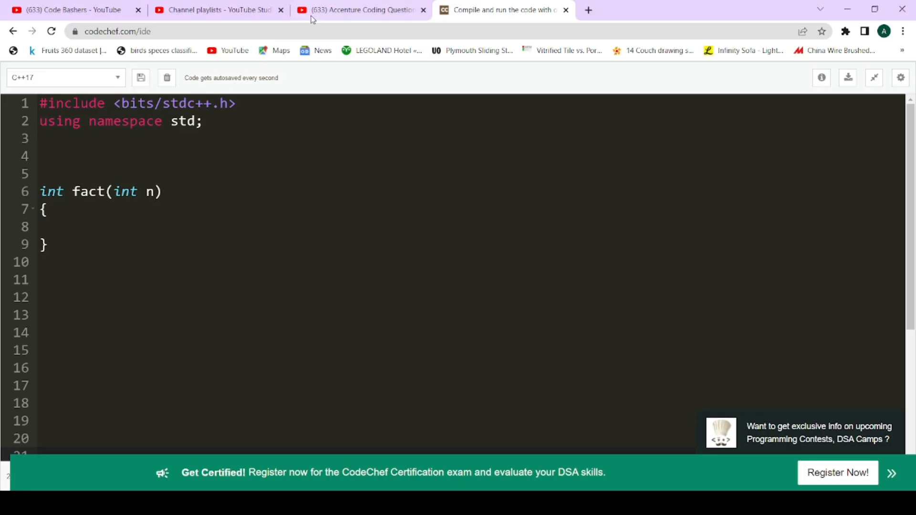
Bring up the Accenture Coding Questions playlist tab and scroll its 11 listed videos
{"action": "left_click", "coordinate": [360, 9]}
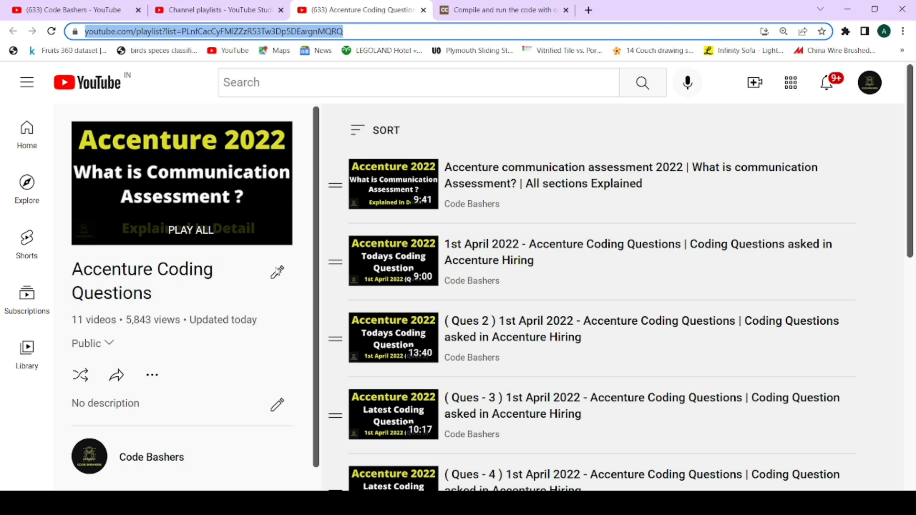
{"action": "scroll", "scroll_direction": "up", "scroll_amount": 3}
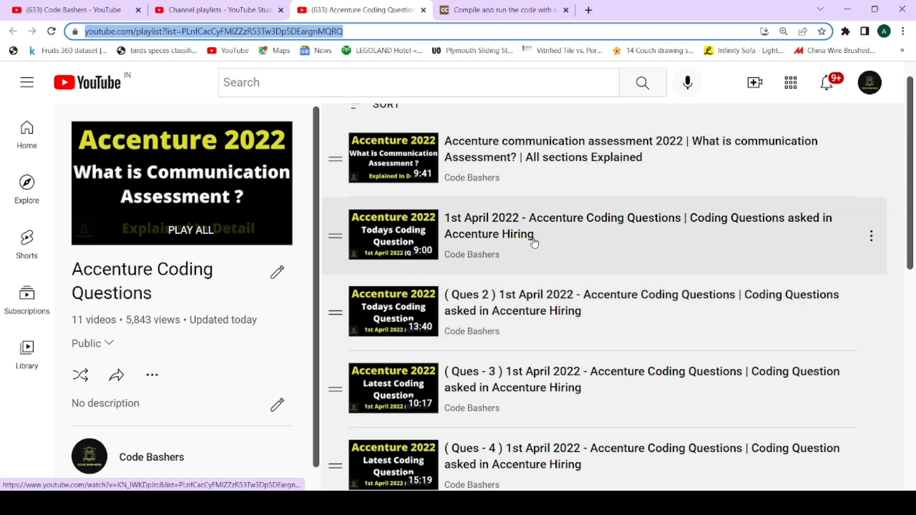
{"action": "mouse_move", "coordinate": [515, 362]}
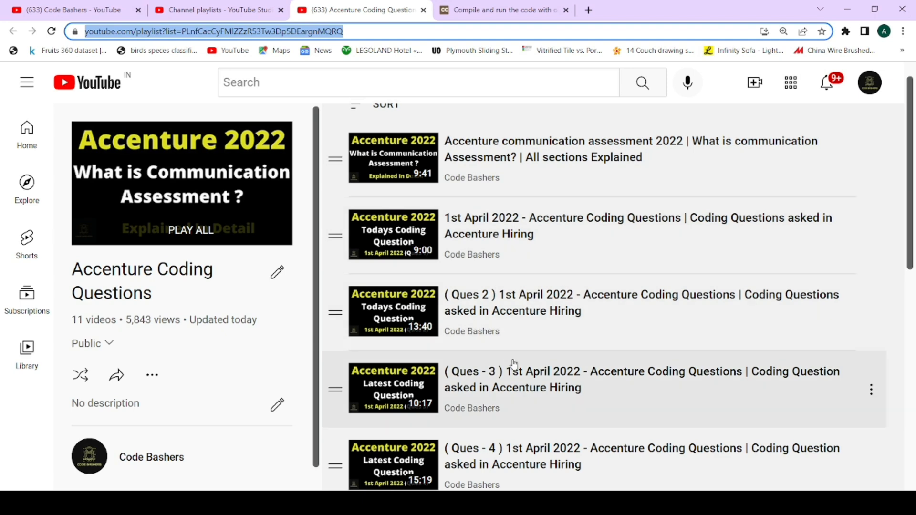
{"action": "scroll", "scroll_direction": "up", "scroll_amount": 3}
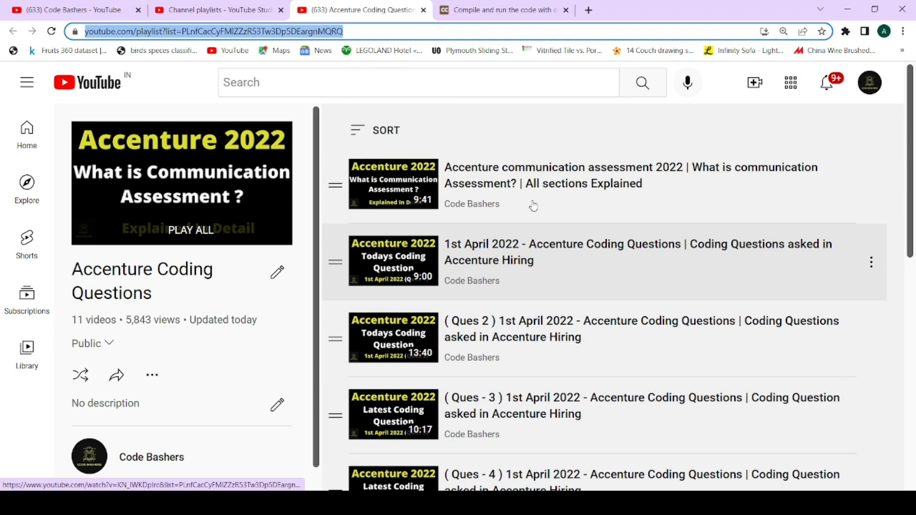
{"action": "mouse_move", "coordinate": [472, 204]}
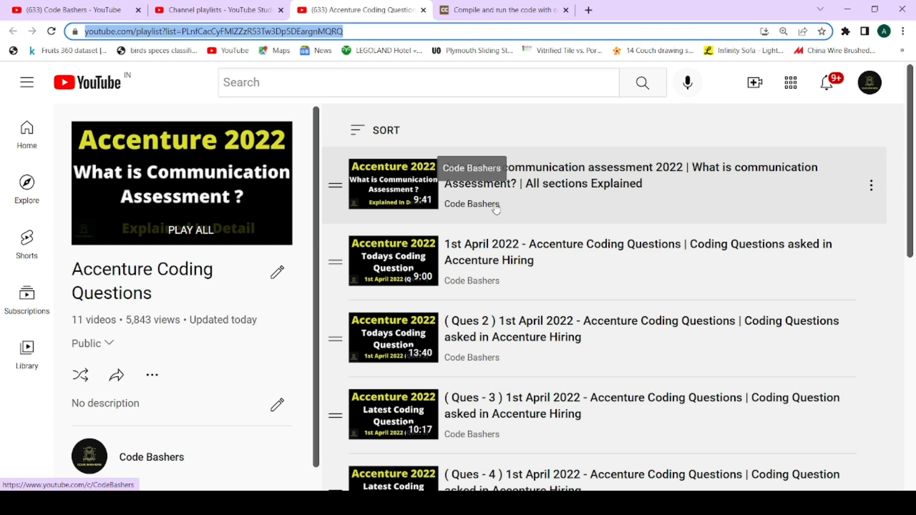
Show the Factorial Program note with inputs 5 and 4 giving outputs 120 and 24
{"action": "left_click", "coordinate": [503, 9]}
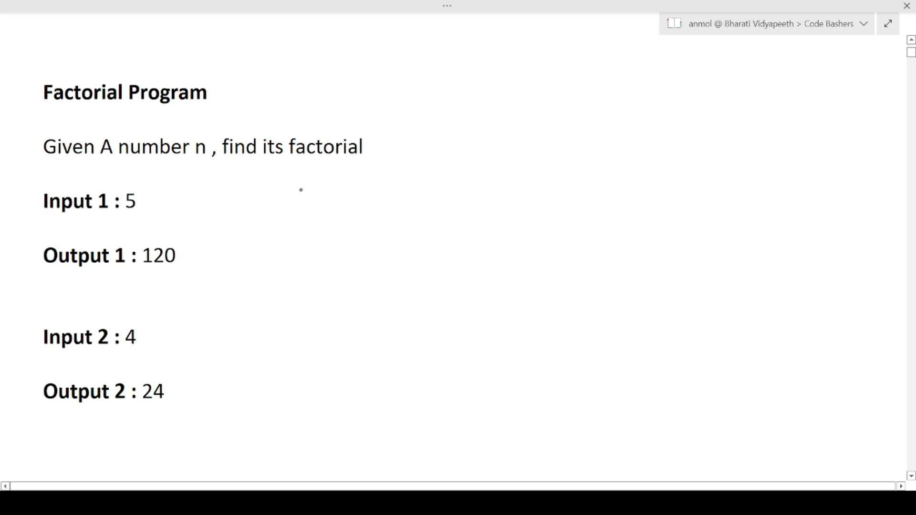
{"action": "mouse_move", "coordinate": [302, 201]}
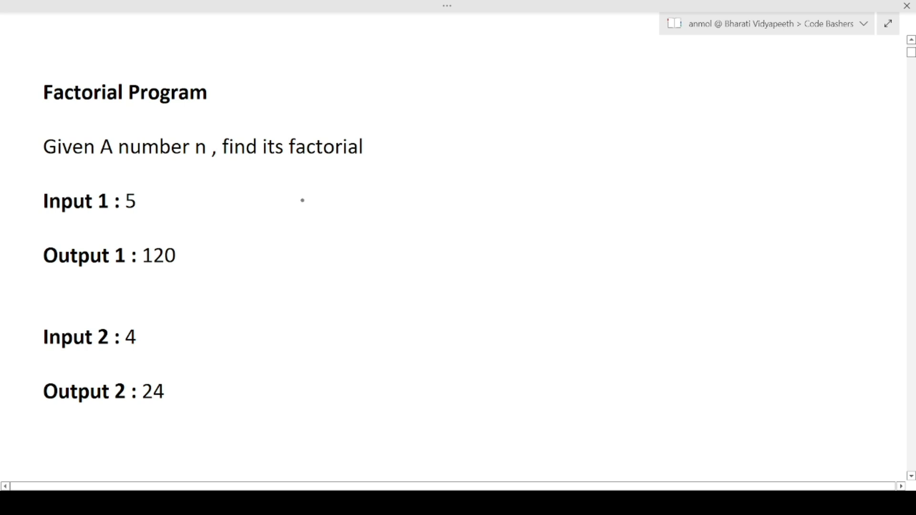
{"action": "mouse_move", "coordinate": [378, 176]}
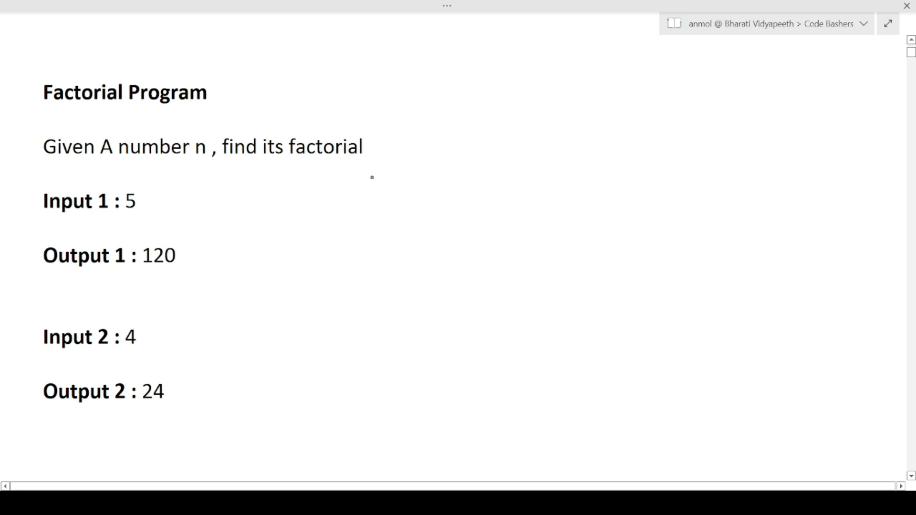
{"action": "mouse_move", "coordinate": [212, 204]}
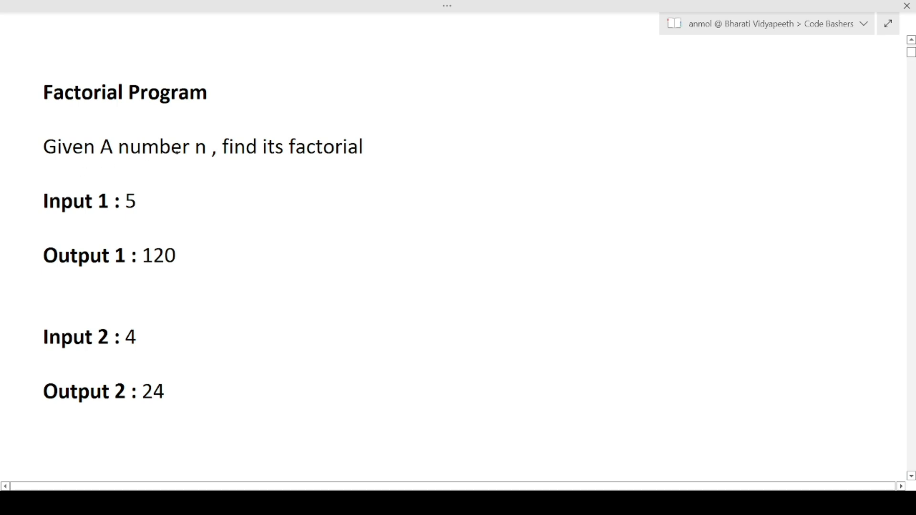
Add a period after the statement 'find its factorial' in the note
{"action": "type", "text": "."}
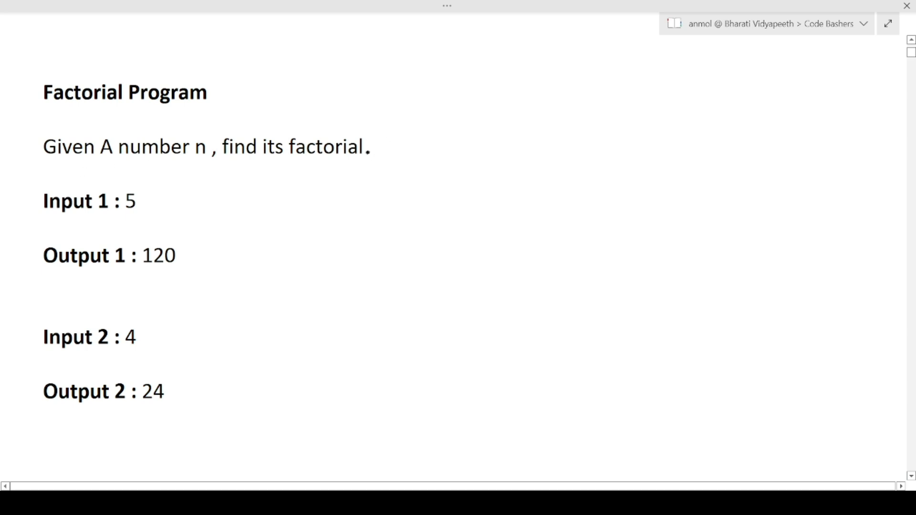
{"action": "mouse_move", "coordinate": [466, 142]}
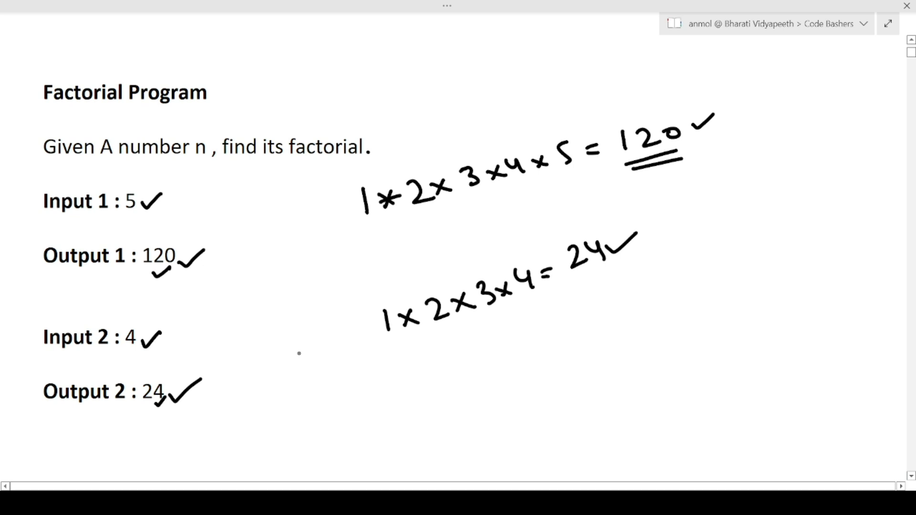
{"action": "mouse_move", "coordinate": [369, 366]}
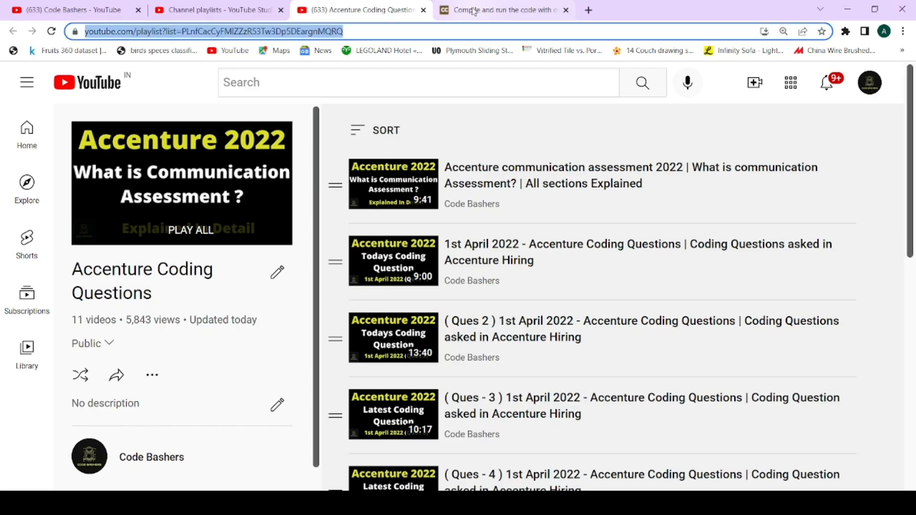
Return to the C++ skeleton and add blank lines inside the empty int fact(int n) body
{"action": "left_click", "coordinate": [503, 9]}
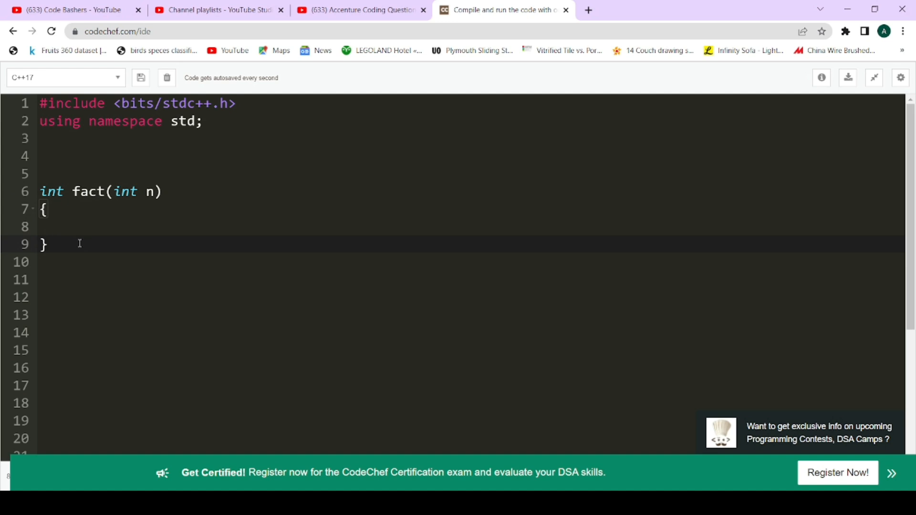
{"action": "left_click", "coordinate": [87, 227]}
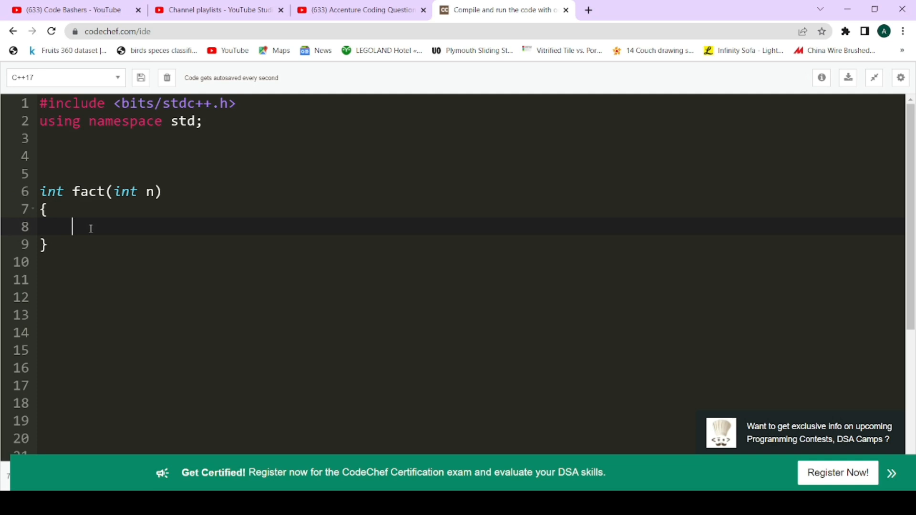
{"action": "mouse_move", "coordinate": [131, 257]}
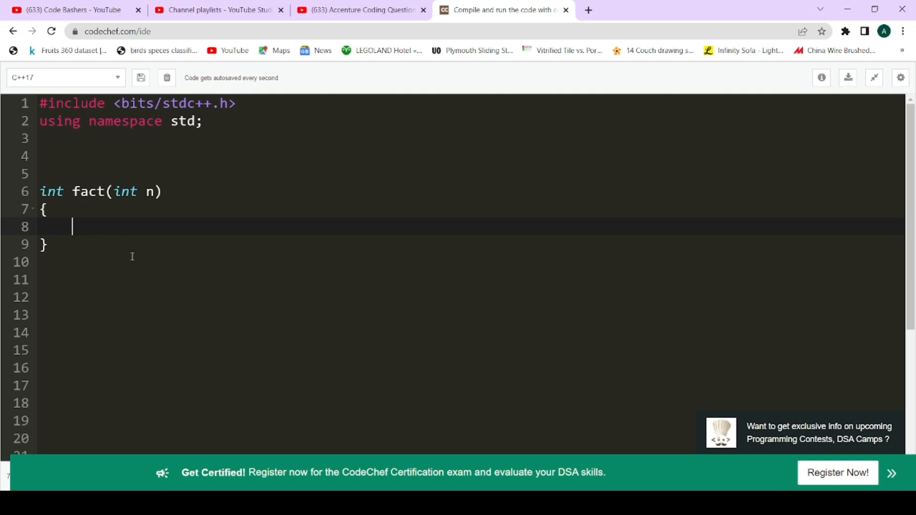
{"action": "key", "text": "Enter"}
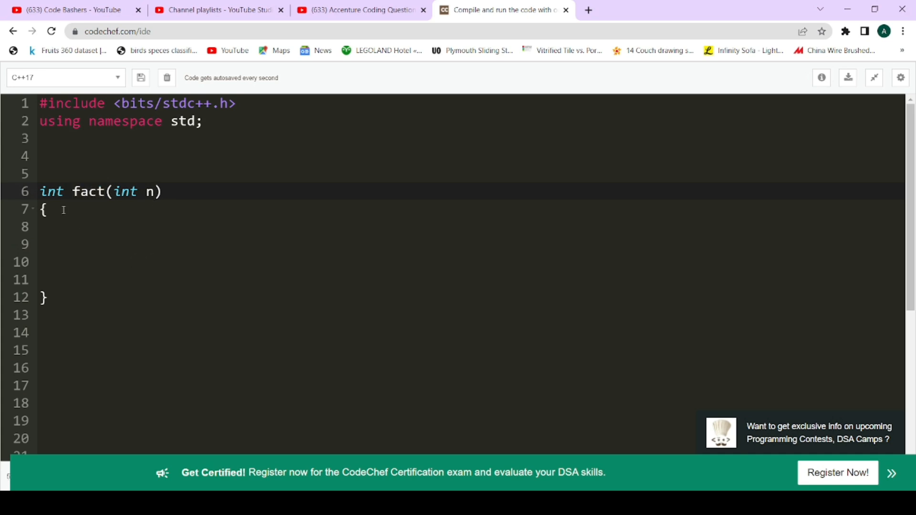
{"action": "double_click", "coordinate": [52, 191]}
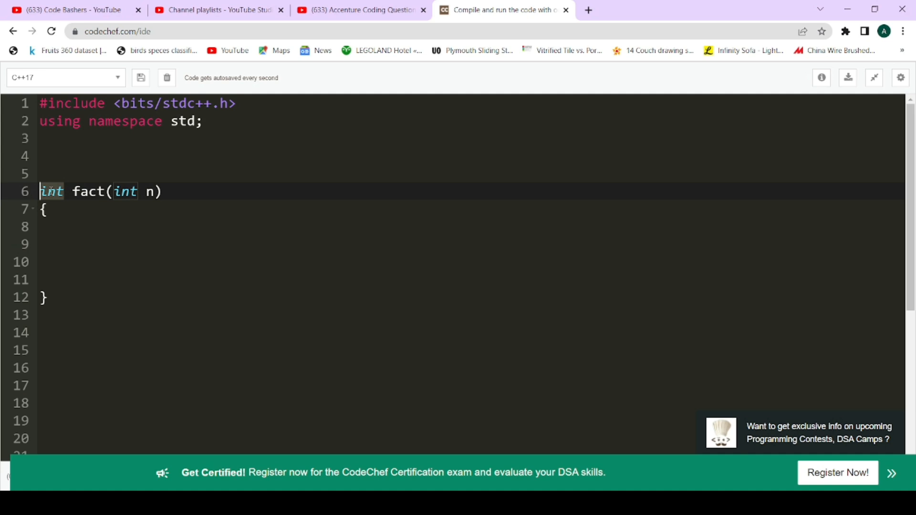
{"action": "left_click", "coordinate": [72, 244]}
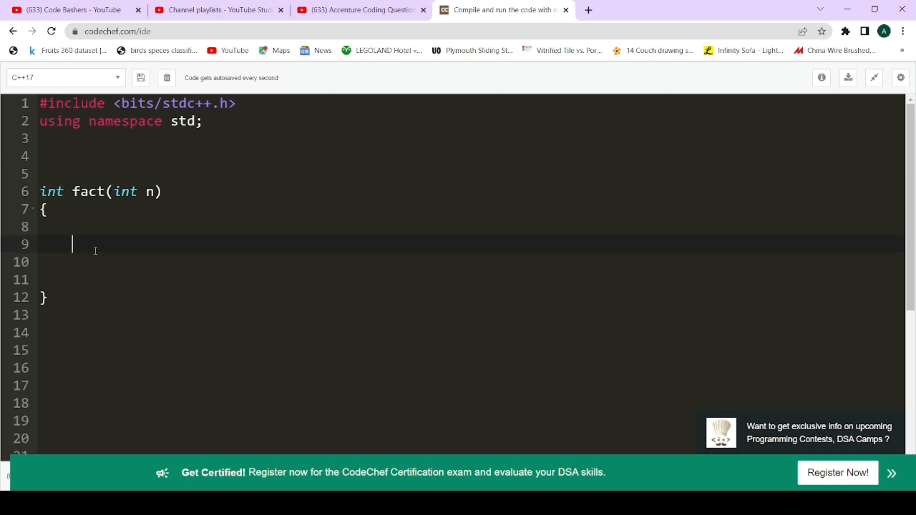
Write int sum = 1; and a for loop i=1..n with sum*=i inside fact
{"action": "type", "text": "int"}
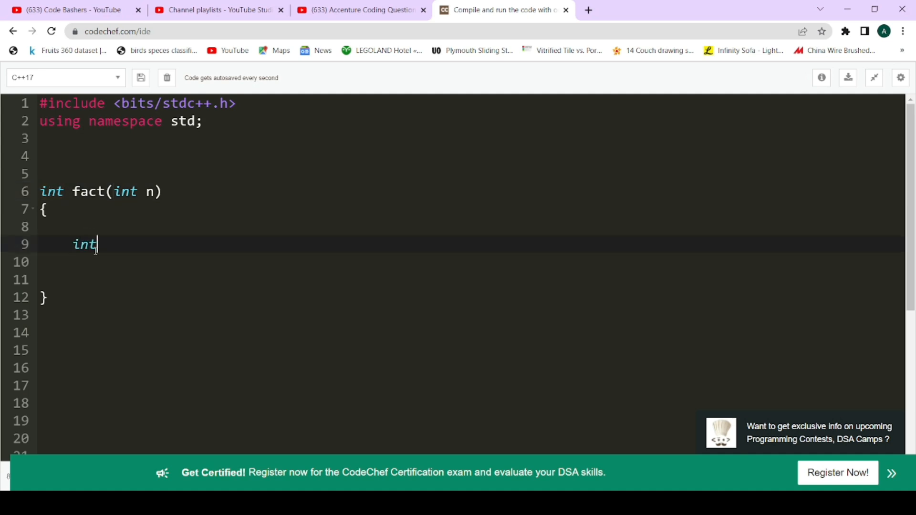
{"action": "type", "text": "su"}
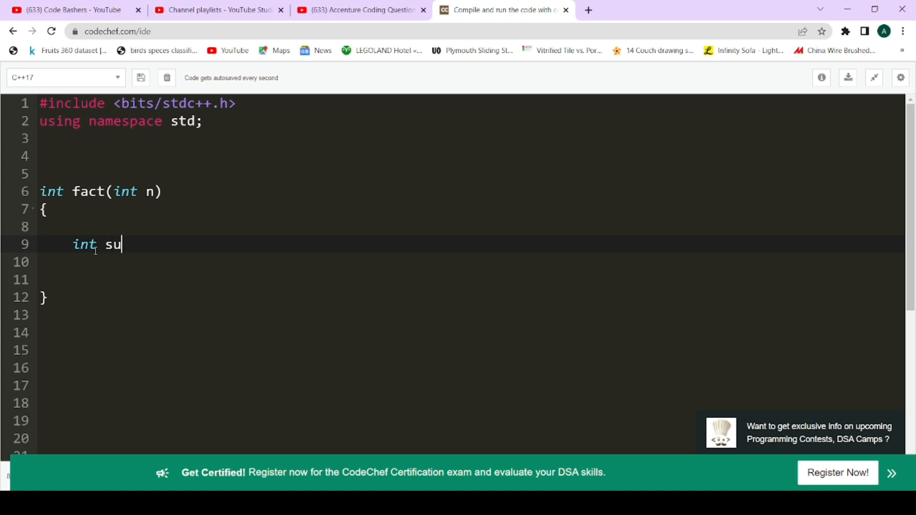
{"action": "type", "text": "m = 1;"}
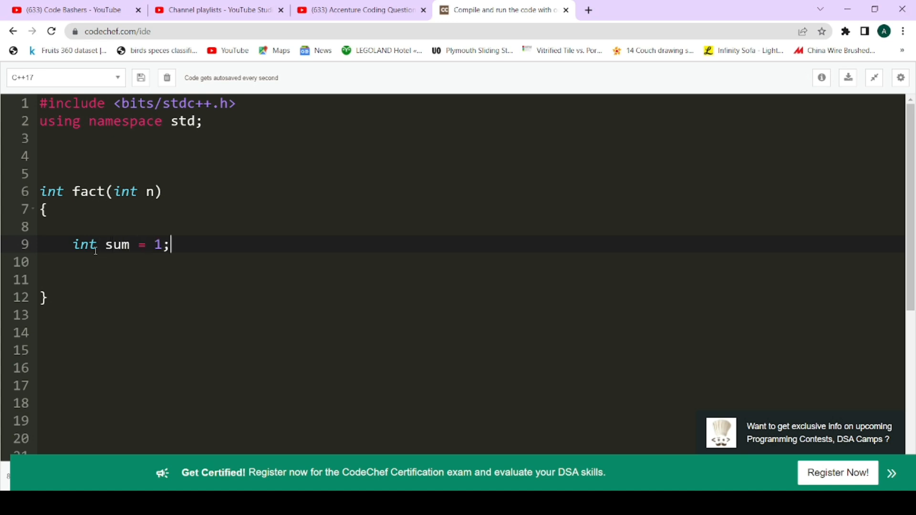
{"action": "type", "text": "for"}
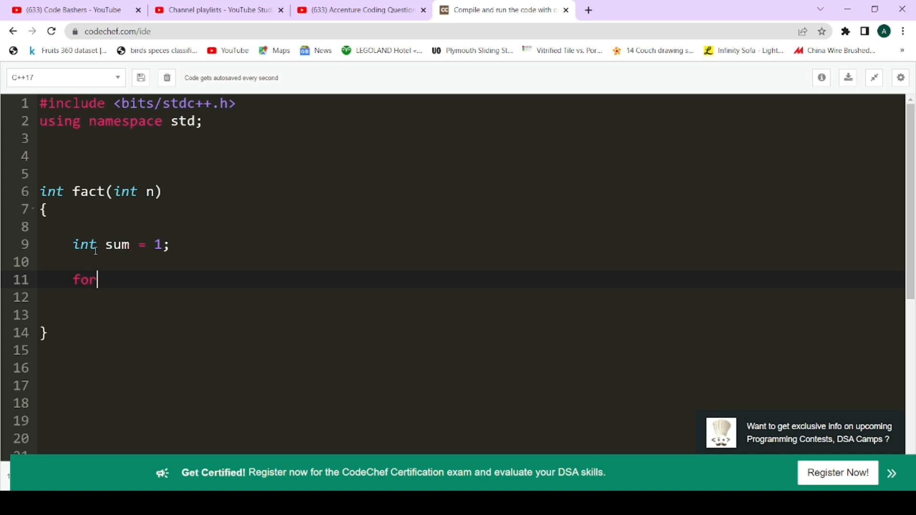
{"action": "type", "text": "(int i)"}
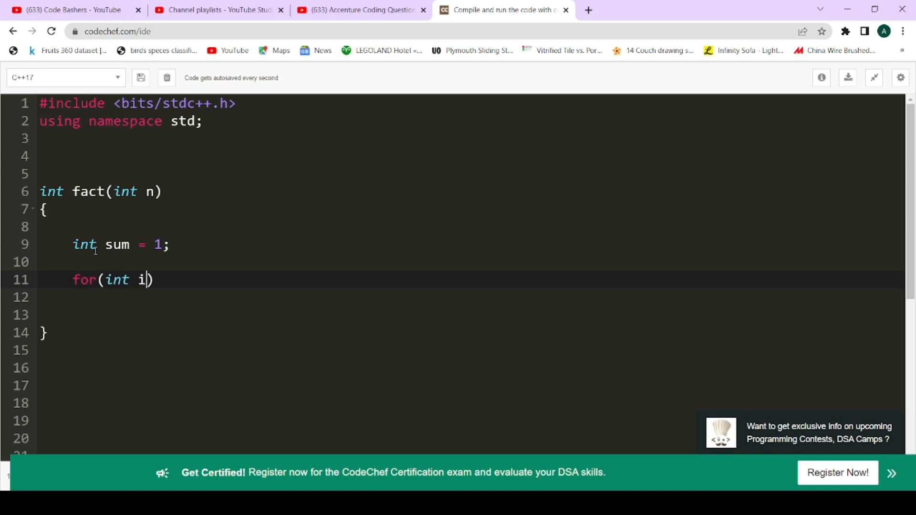
{"action": "type", "text": "=1;i<=n"}
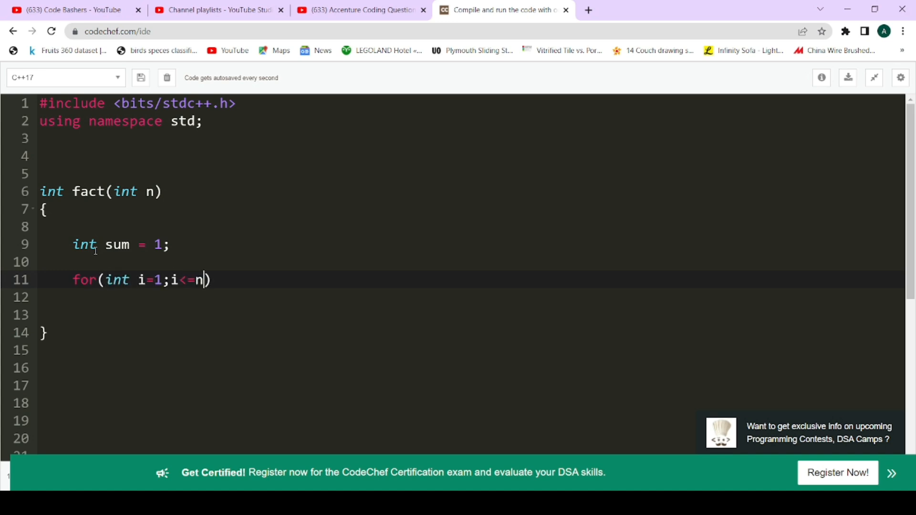
{"action": "type", "text": ";i++"}
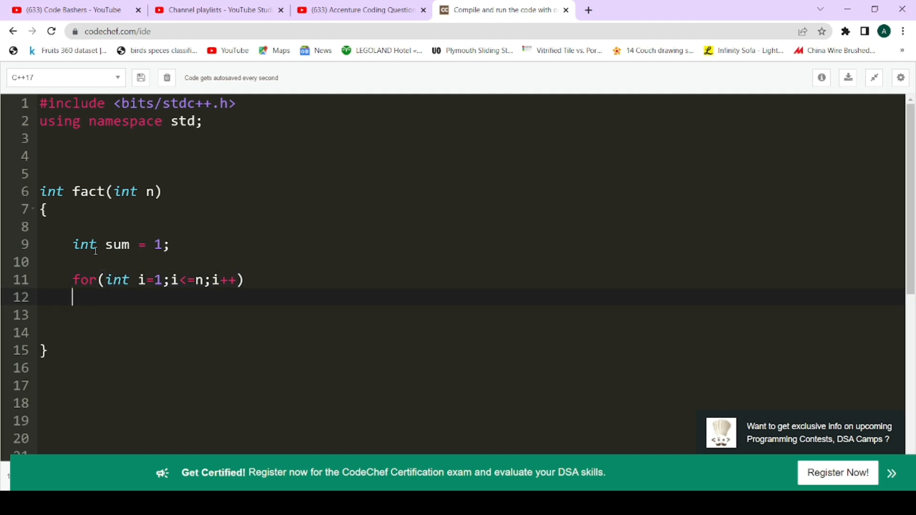
{"action": "type", "text": "{"}
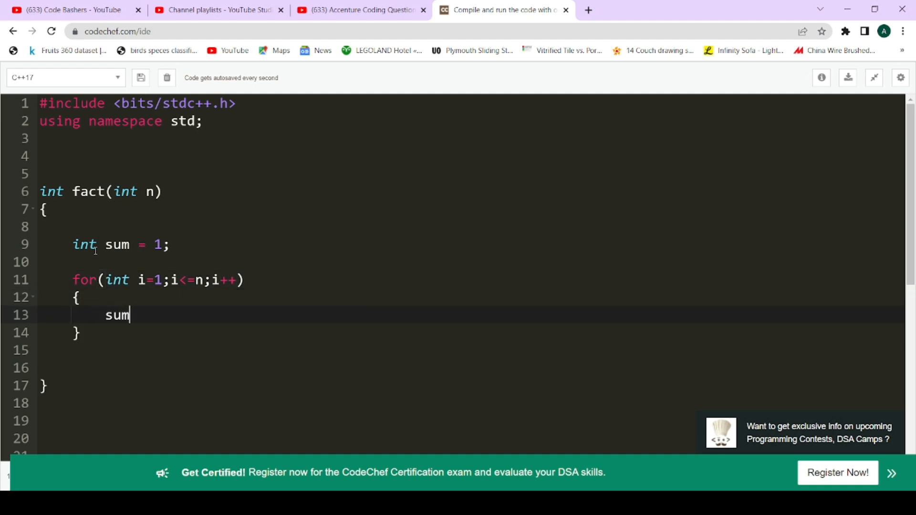
{"action": "type", "text": "*=i"}
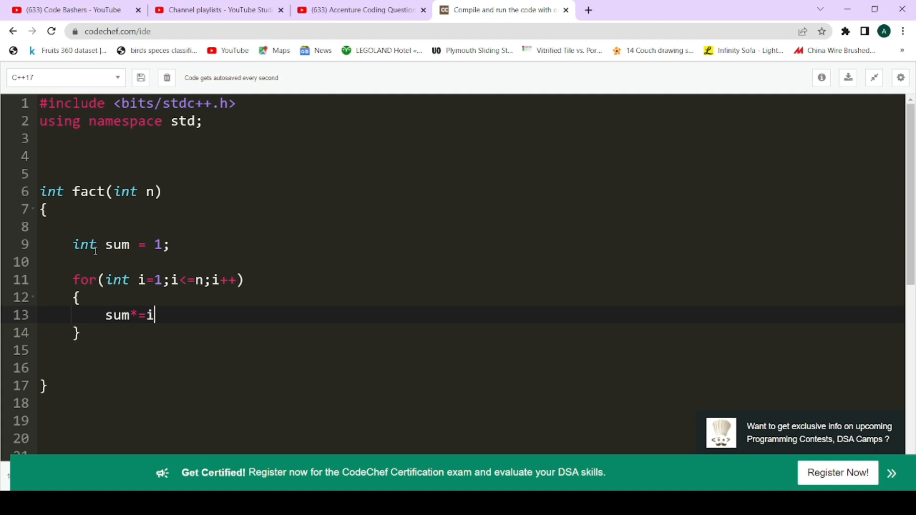
Add return sum; below the loop to complete the fact function
{"action": "key", "text": "enter"}
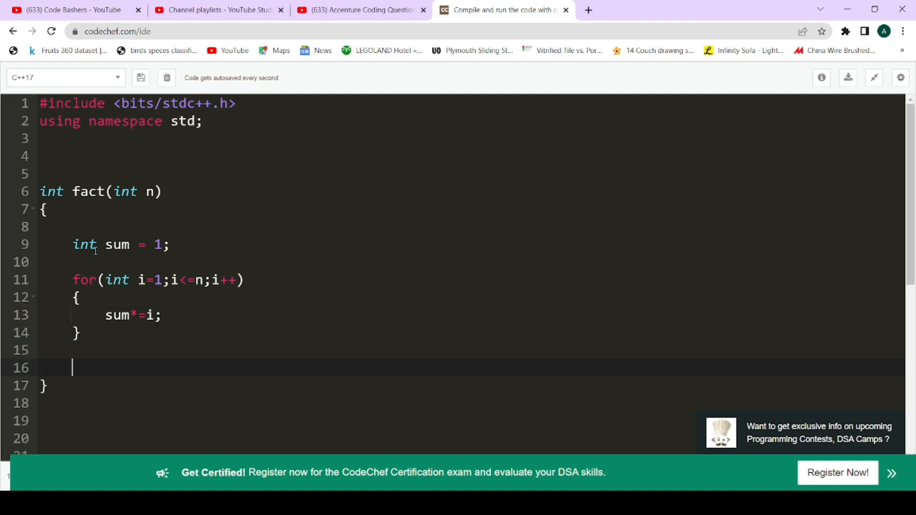
{"action": "type", "text": "return sum;"}
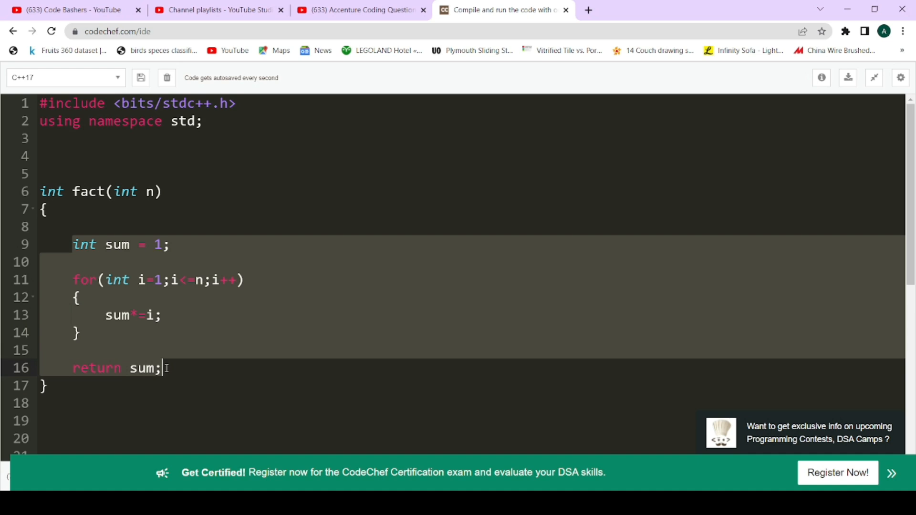
{"action": "left_click", "coordinate": [163, 316]}
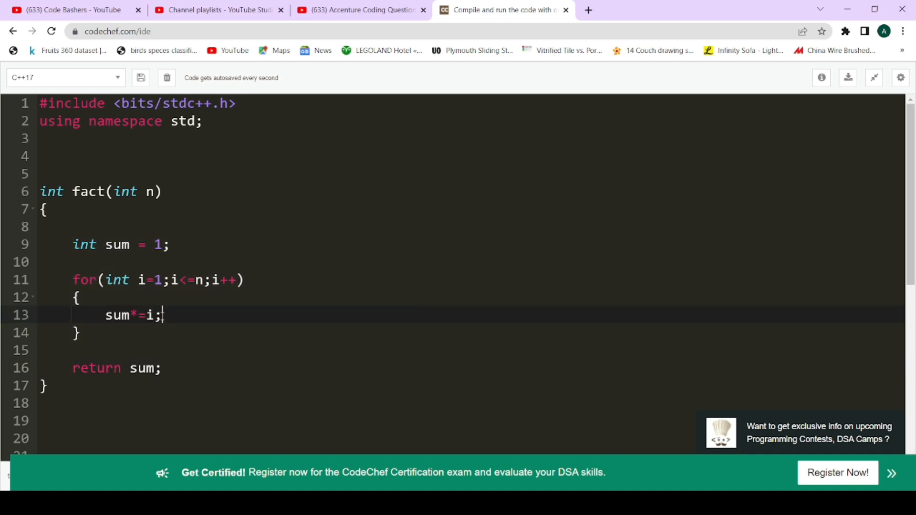
{"action": "double_click", "coordinate": [117, 244]}
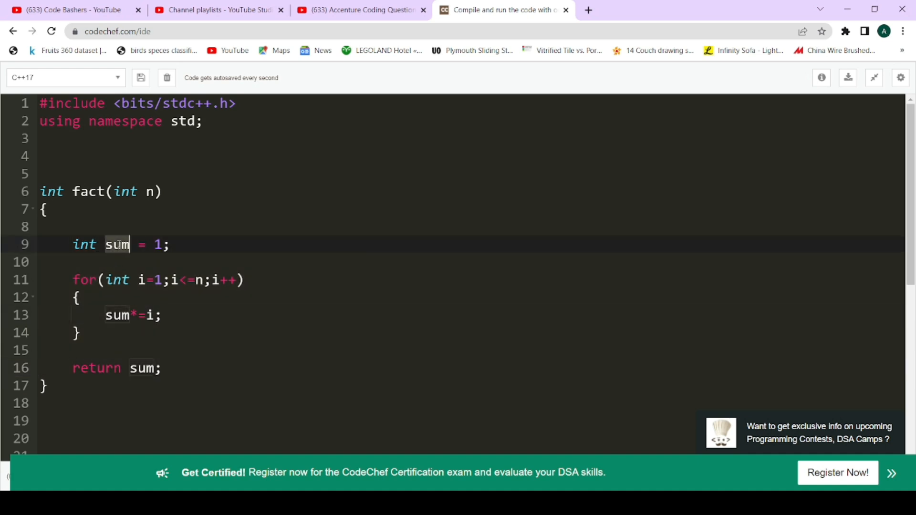
{"action": "mouse_move", "coordinate": [217, 298]}
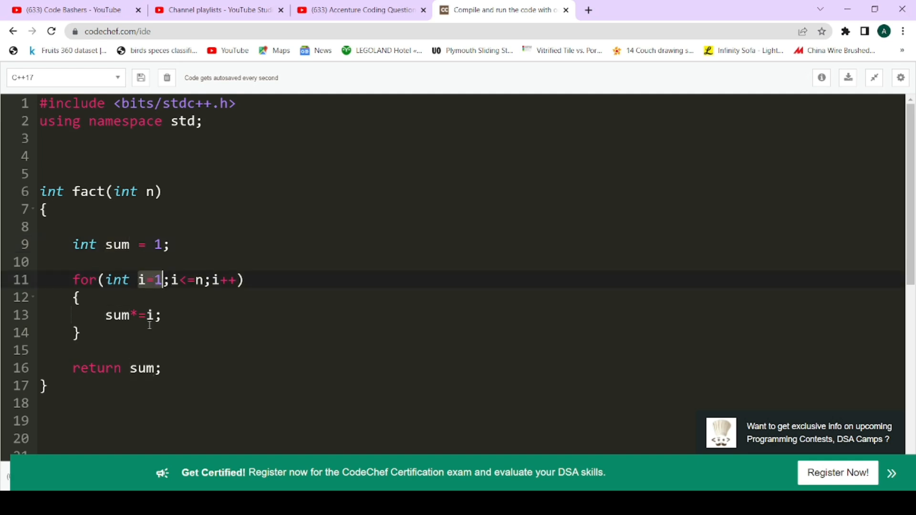
{"action": "mouse_move", "coordinate": [204, 338]}
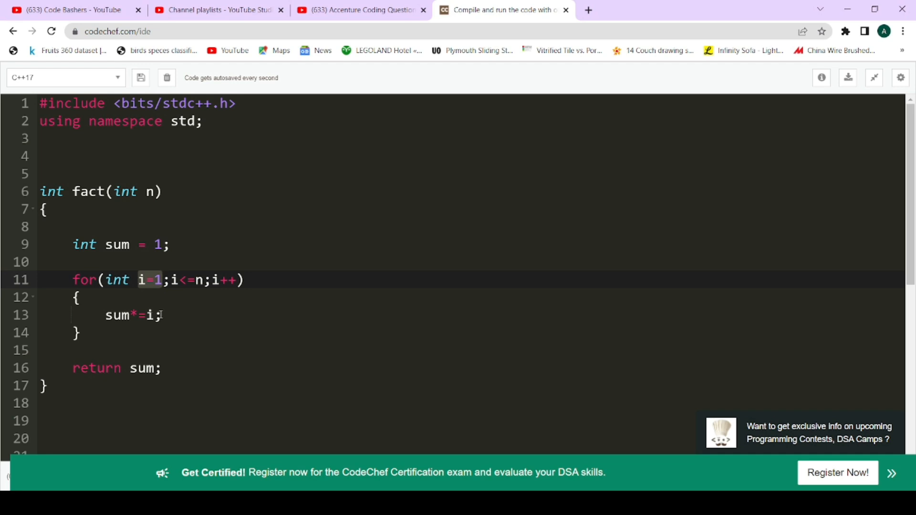
{"action": "mouse_move", "coordinate": [191, 313]}
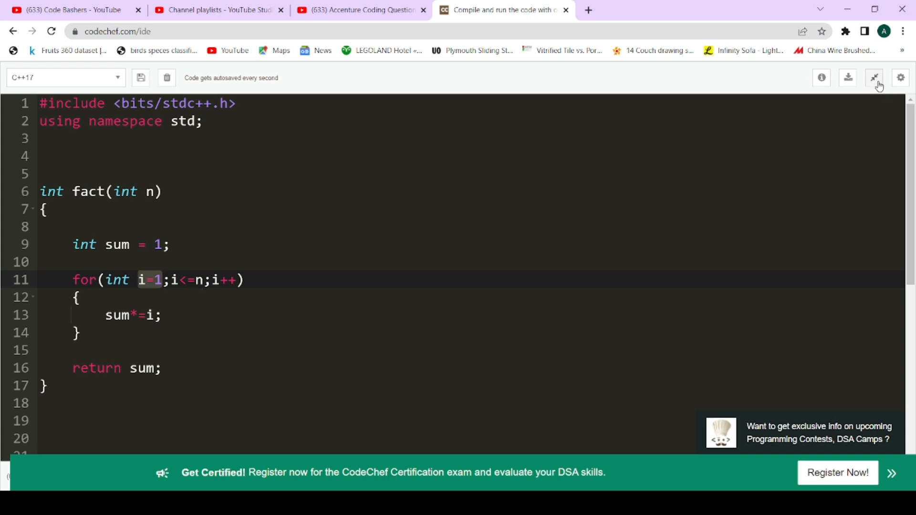
Run the program with custom input 5 and confirm the output 120
{"action": "left_click", "coordinate": [874, 78]}
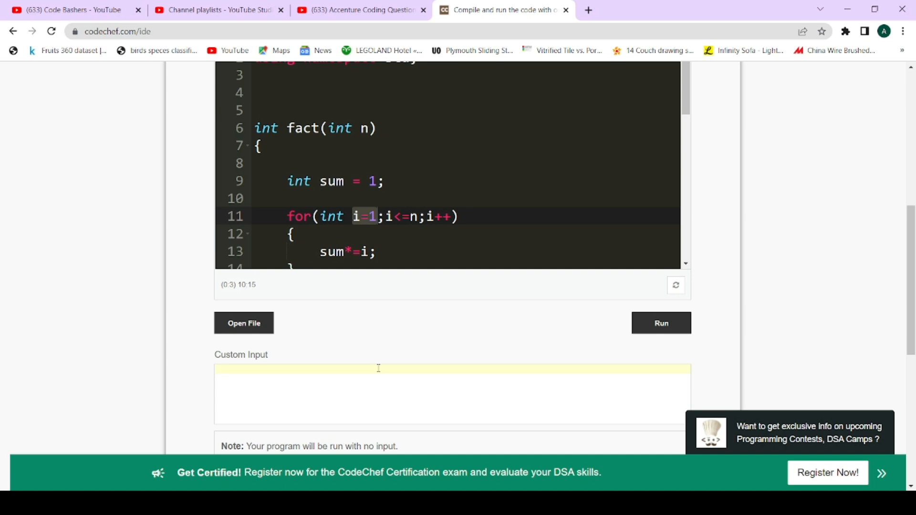
{"action": "type", "text": "5"}
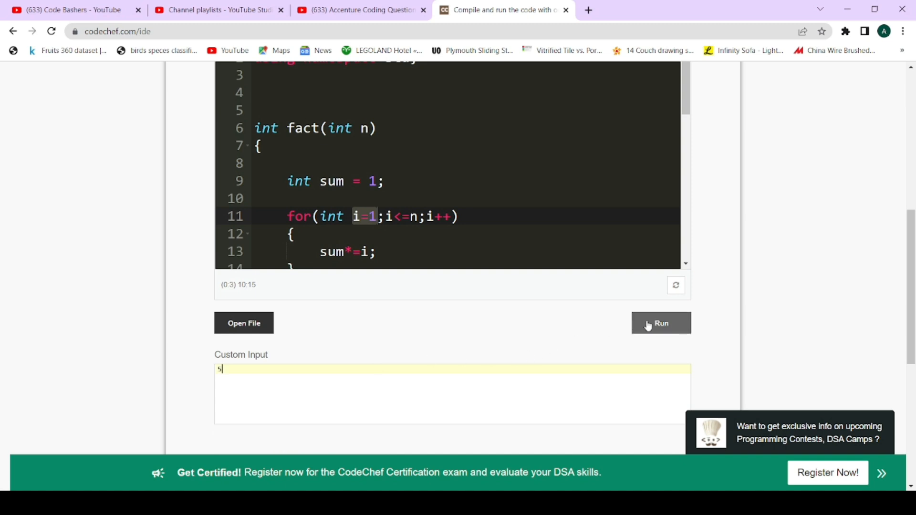
{"action": "left_click", "coordinate": [660, 323]}
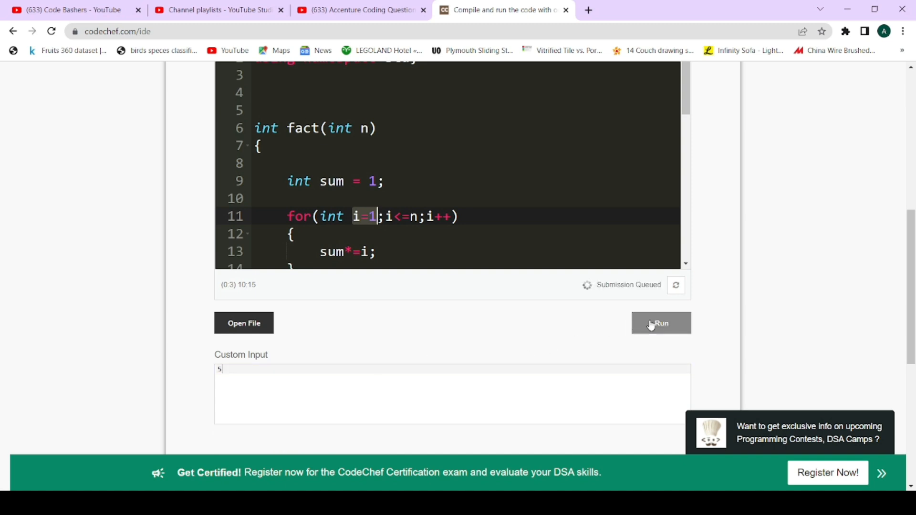
{"action": "mouse_move", "coordinate": [705, 308]}
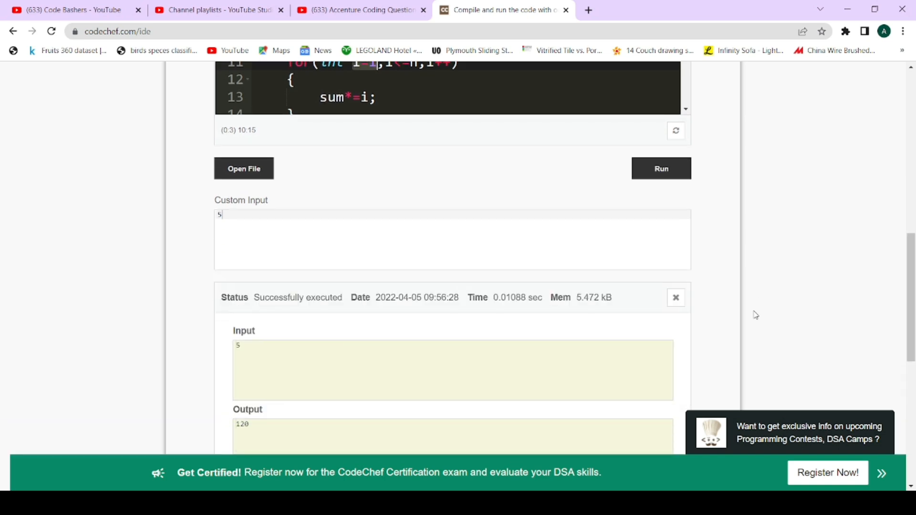
{"action": "scroll", "scroll_direction": "down", "scroll_amount": 3}
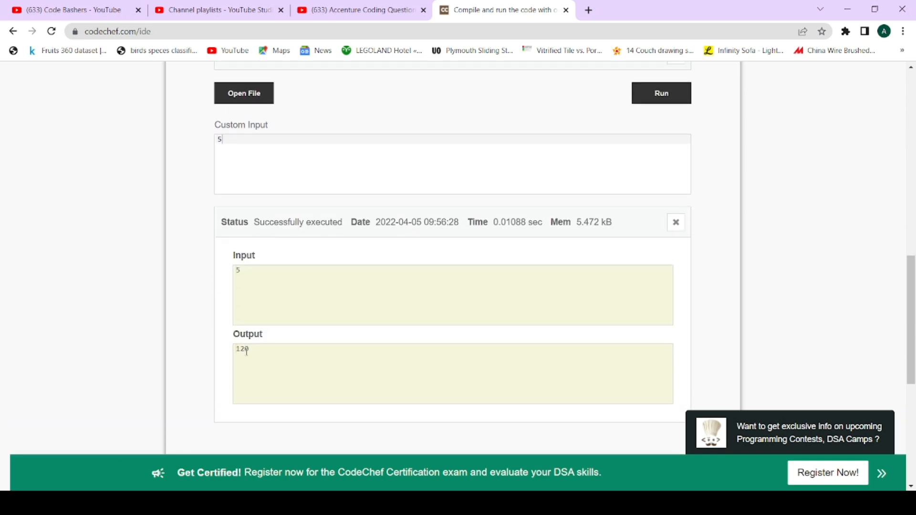
{"action": "scroll", "scroll_direction": "up", "scroll_amount": 3}
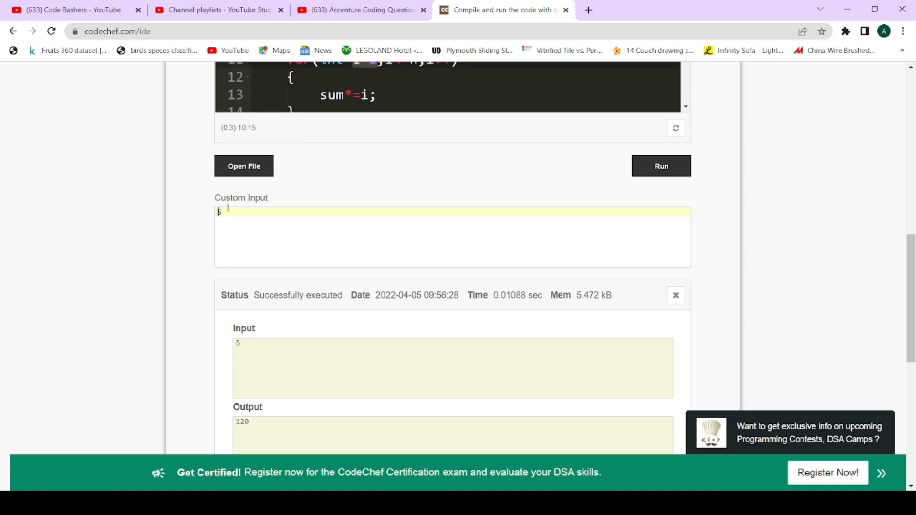
Run the program again with custom input 4 and confirm the output 24
{"action": "type", "text": "4"}
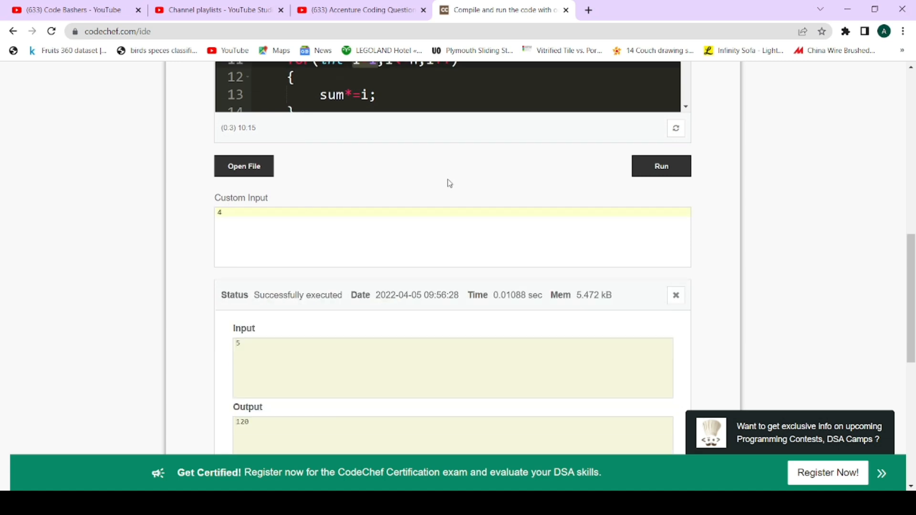
{"action": "left_click", "coordinate": [660, 166]}
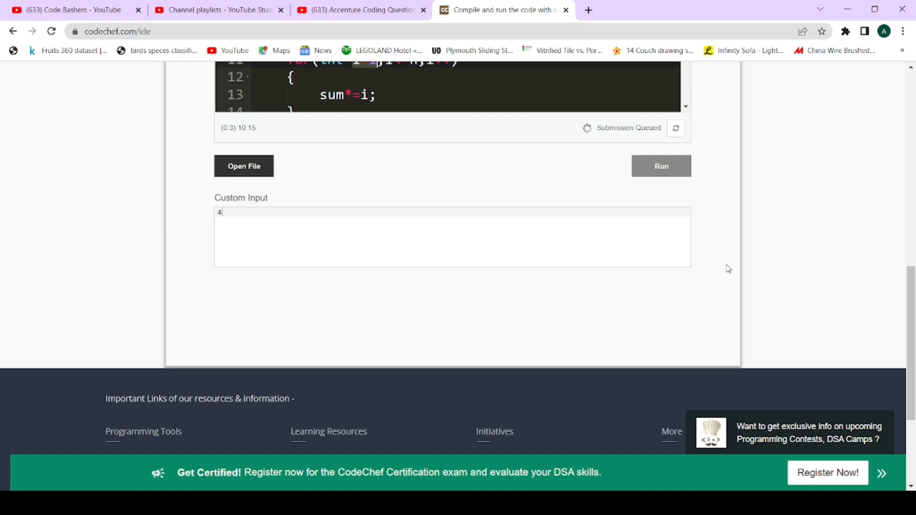
{"action": "left_click", "coordinate": [661, 166]}
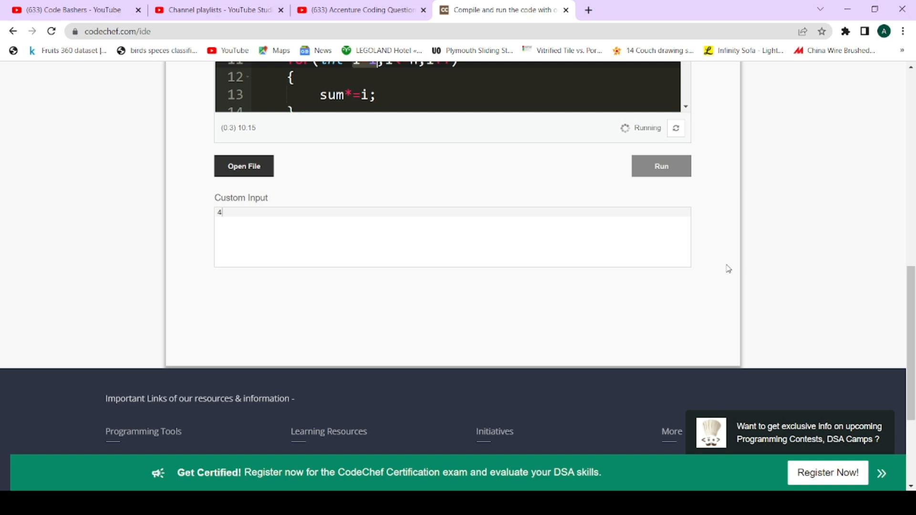
{"action": "left_click", "coordinate": [661, 166]}
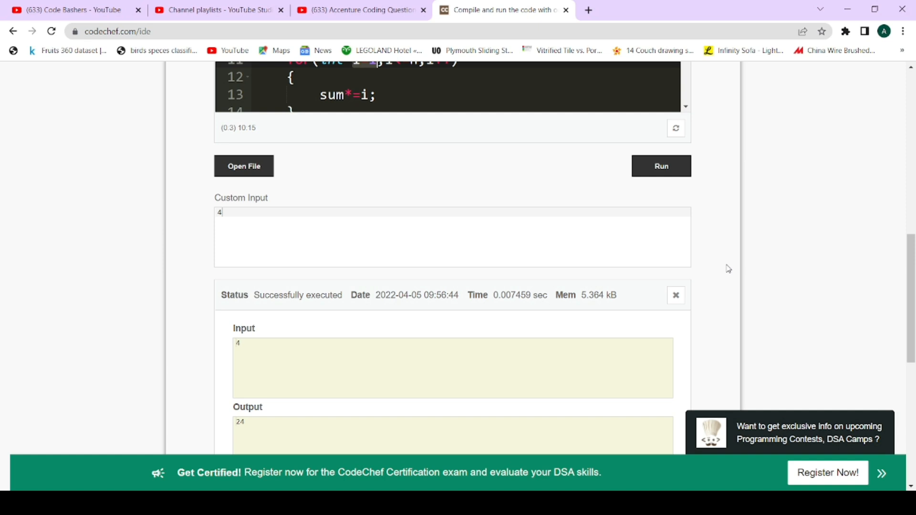
{"action": "scroll", "scroll_direction": "down", "scroll_amount": 3}
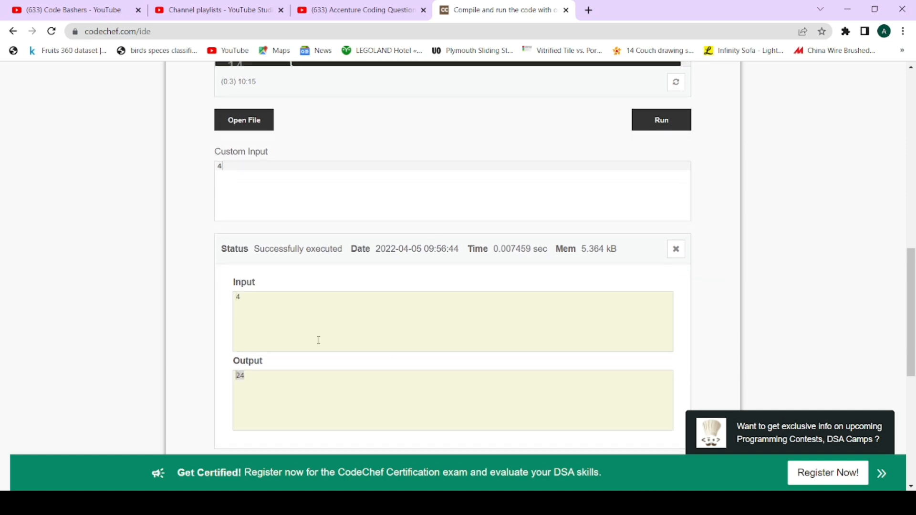
{"action": "scroll", "scroll_direction": "up", "scroll_amount": 3}
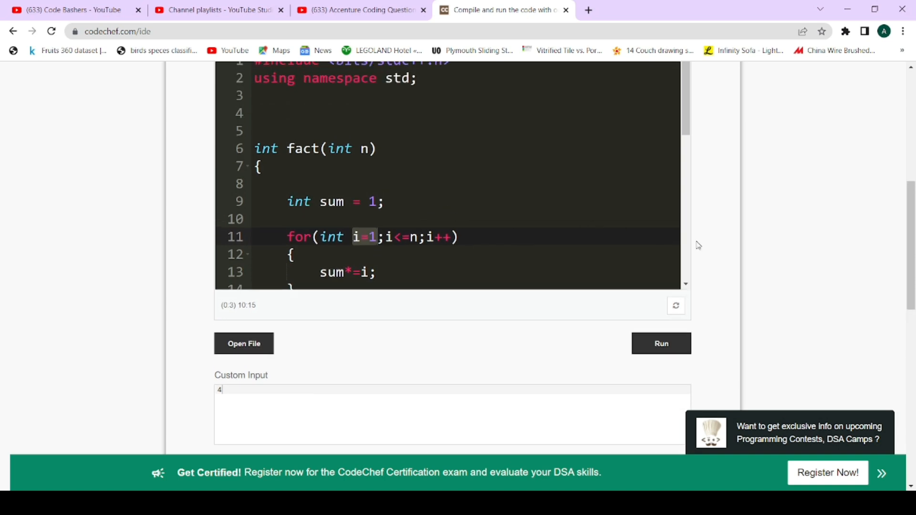
{"action": "scroll", "scroll_direction": "up", "scroll_amount": 3}
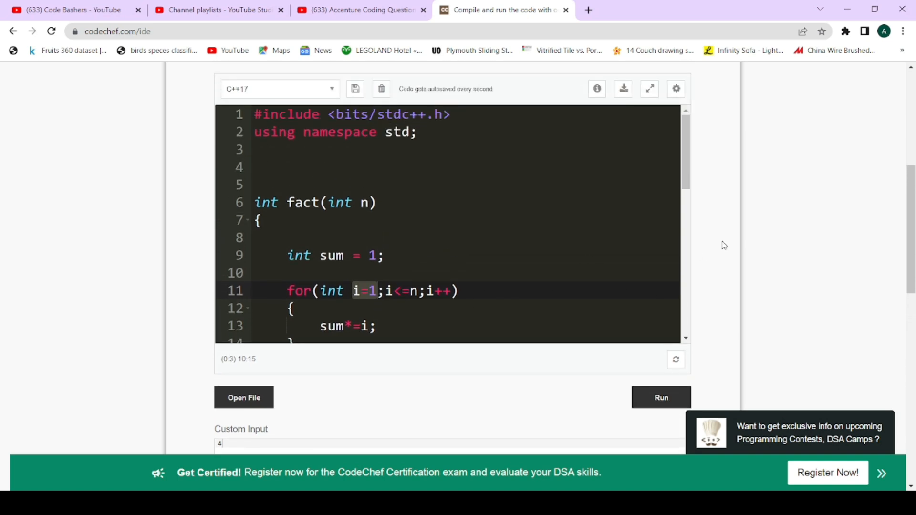